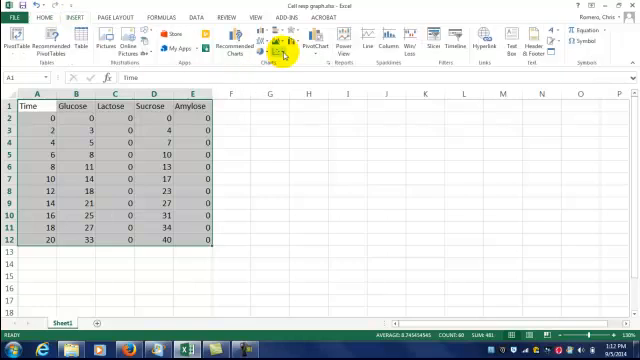
# Insert a Scatter with Straight Lines and Markers chart from A1:E12
pyautogui.click(278, 47)
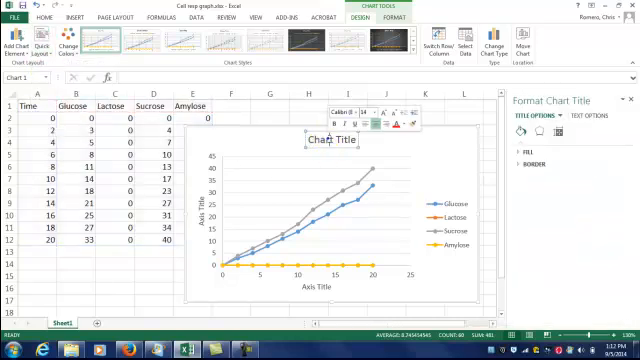
# Title the chart 'Cellular Respiration' and the horizontal axis 'Time (min)'
pyautogui.write('Cellular Respira')
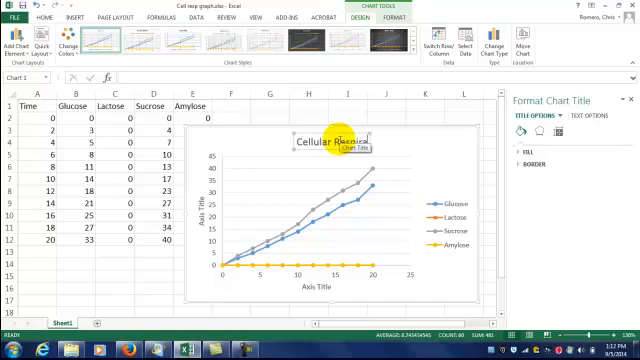
pyautogui.click(316, 288)
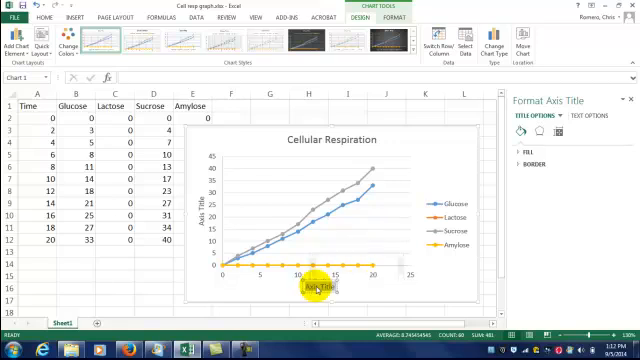
pyautogui.write('Time (min)')
pyautogui.click(202, 209)
pyautogui.write('ml carbon dioxide')
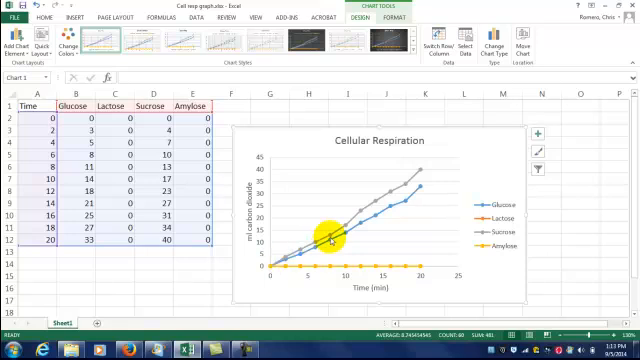
pyautogui.moveTo(280, 260)
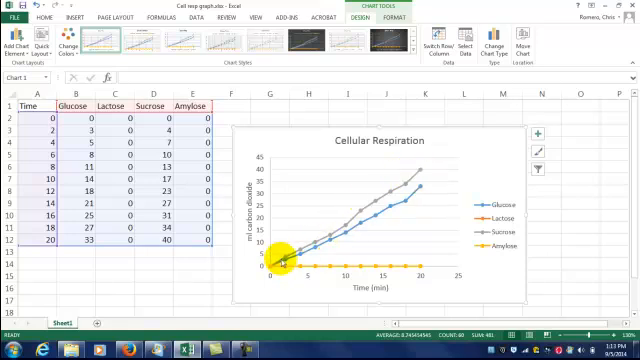
pyautogui.moveTo(413, 180)
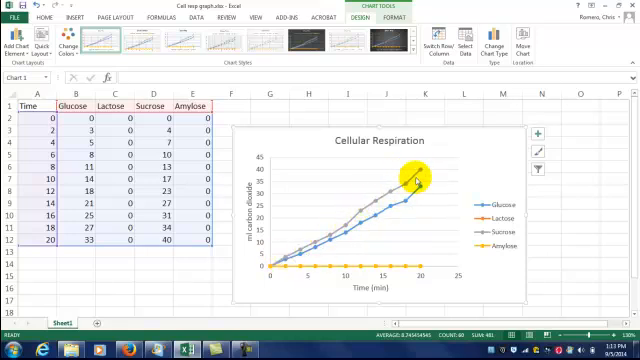
pyautogui.moveTo(393, 190)
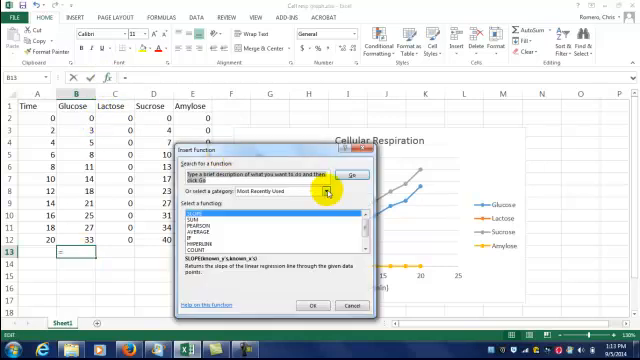
# Show the Statistical function category in Insert Function and scroll its list
pyautogui.click(326, 190)
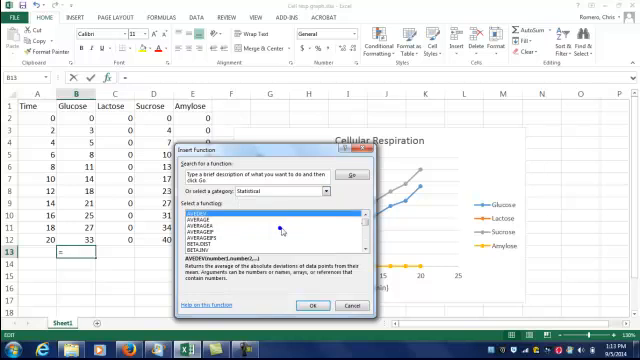
pyautogui.scroll(-3)
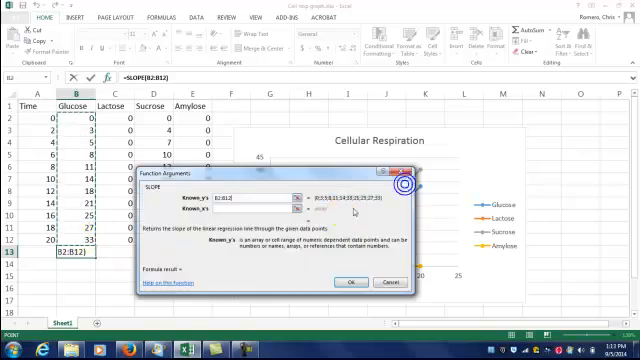
# Collapse the SLOPE arguments dialog to pick the Time range as known x's
pyautogui.click(407, 178)
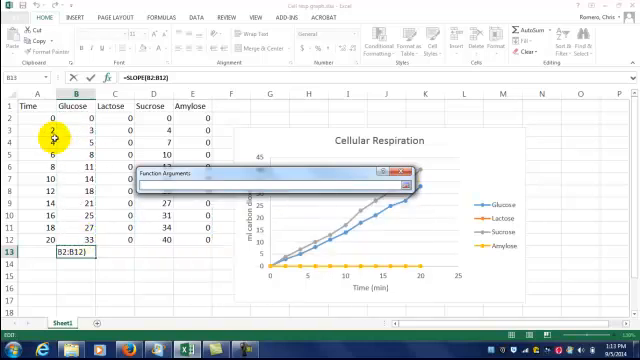